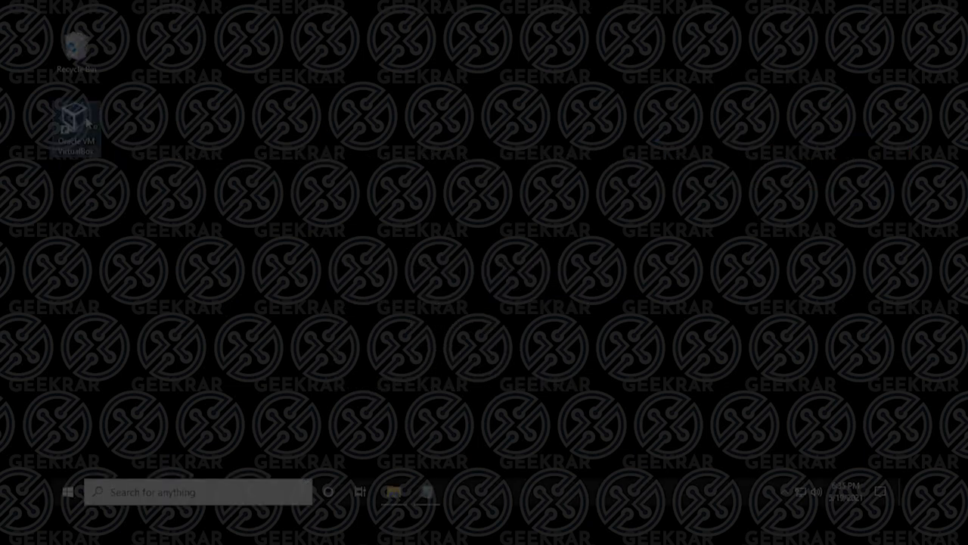
Launch Oracle VM VirtualBox Manager from the desktop shortcut to show the HighSierra VM.
double_click(76, 118)
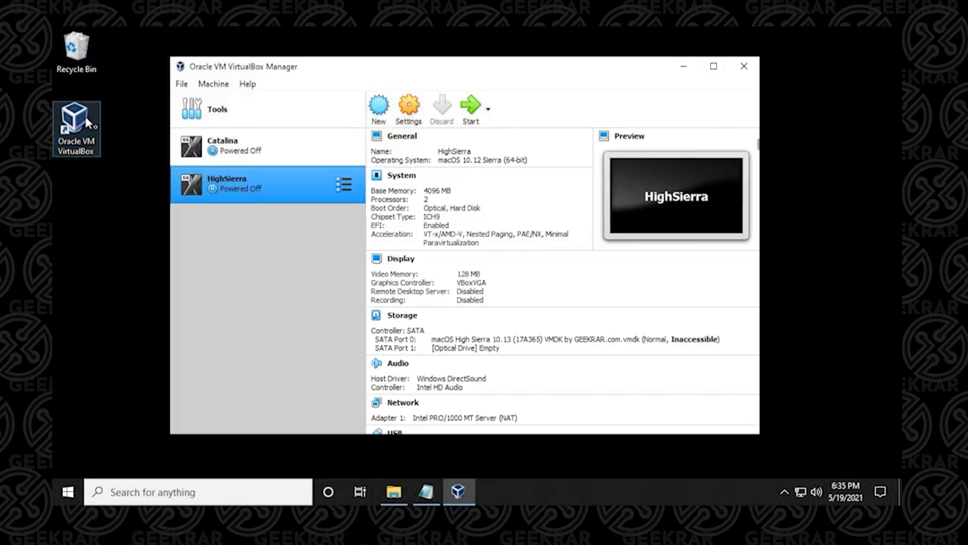
mouse_move(301, 294)
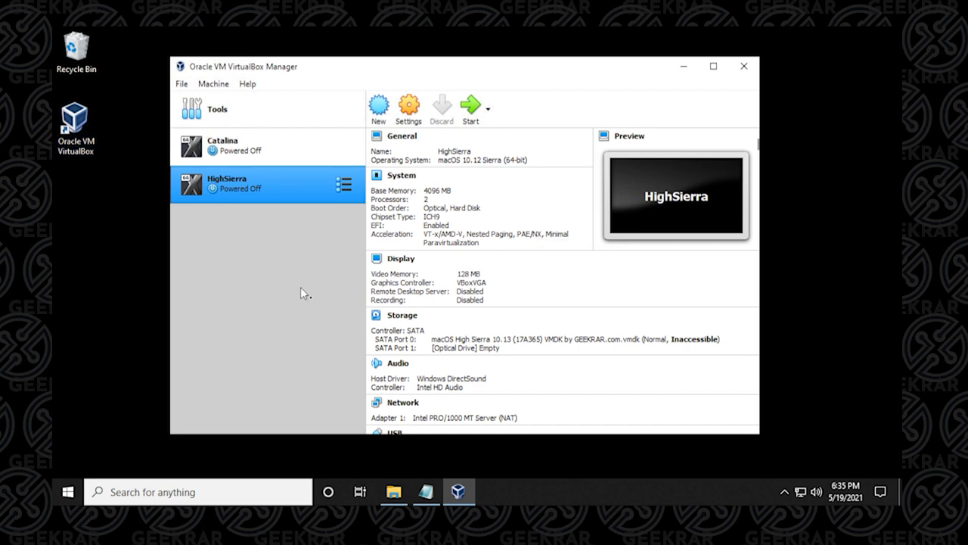
mouse_move(366, 281)
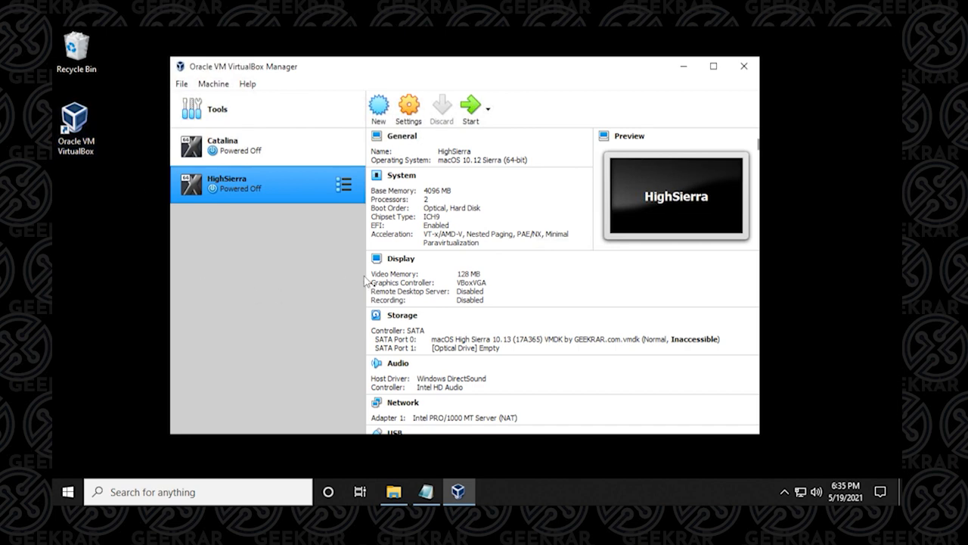
mouse_move(260, 203)
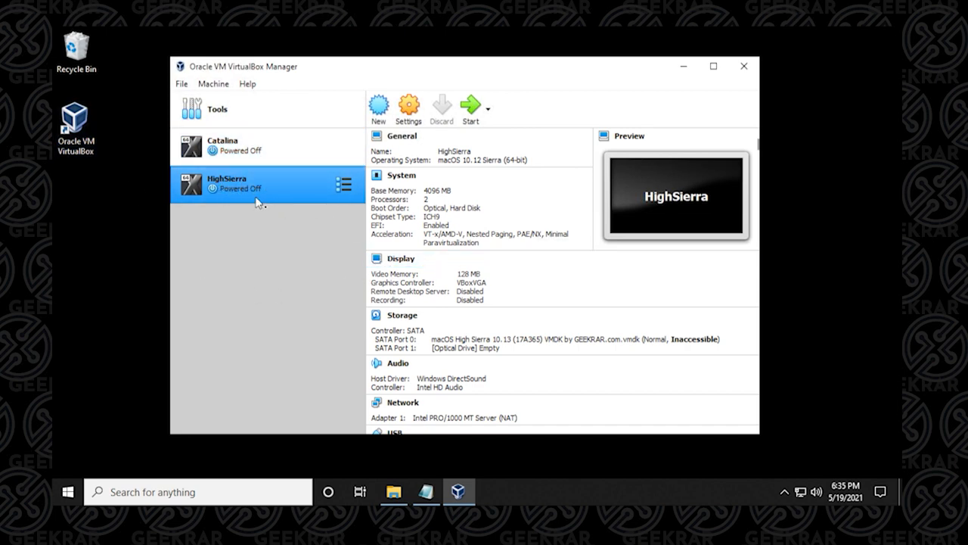
mouse_move(257, 200)
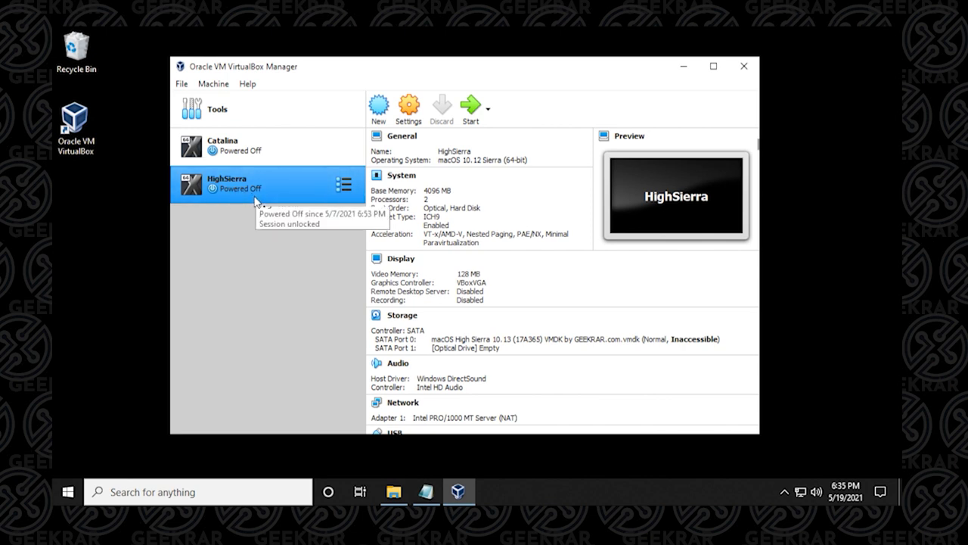
mouse_move(214, 188)
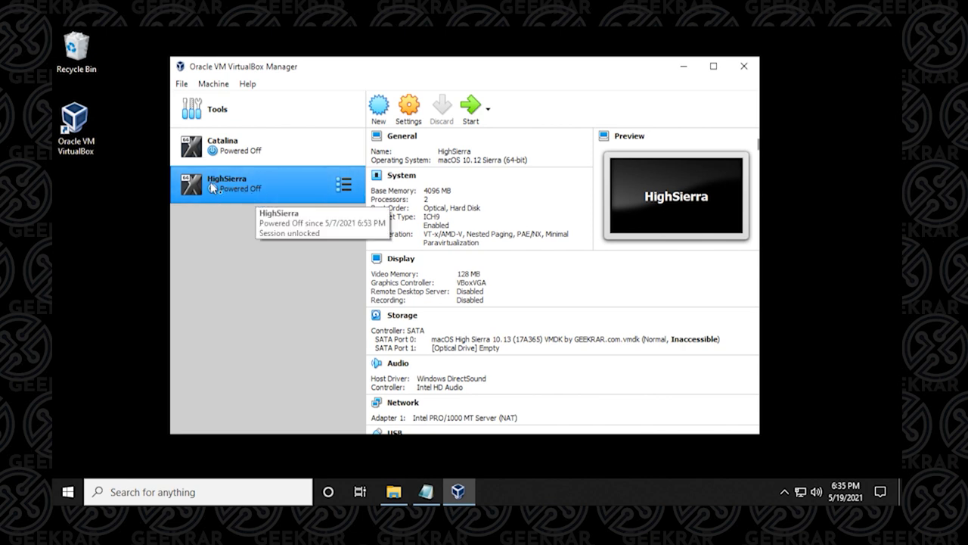
mouse_move(243, 193)
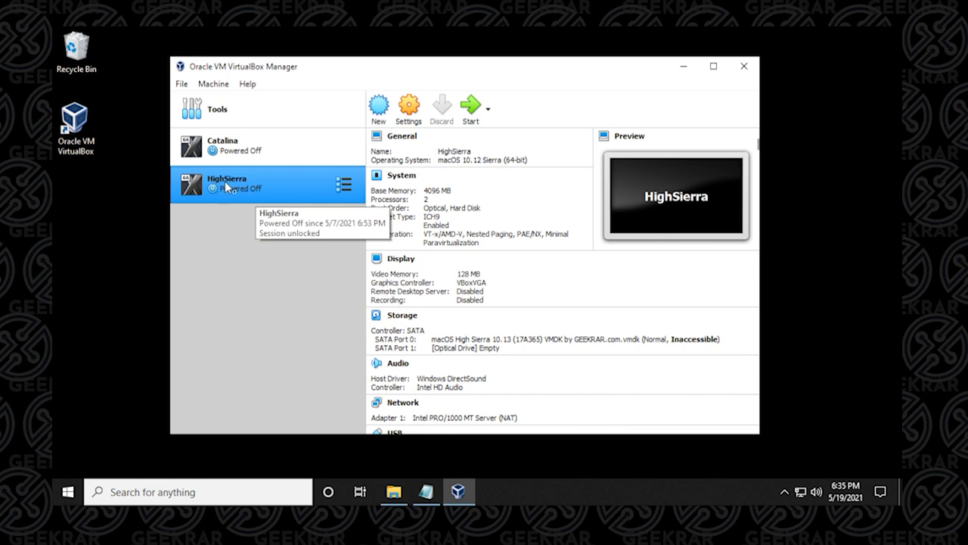
Replace the VBOXName placeholder in the Notepad modifyvm command with HighSierra.
click(427, 490)
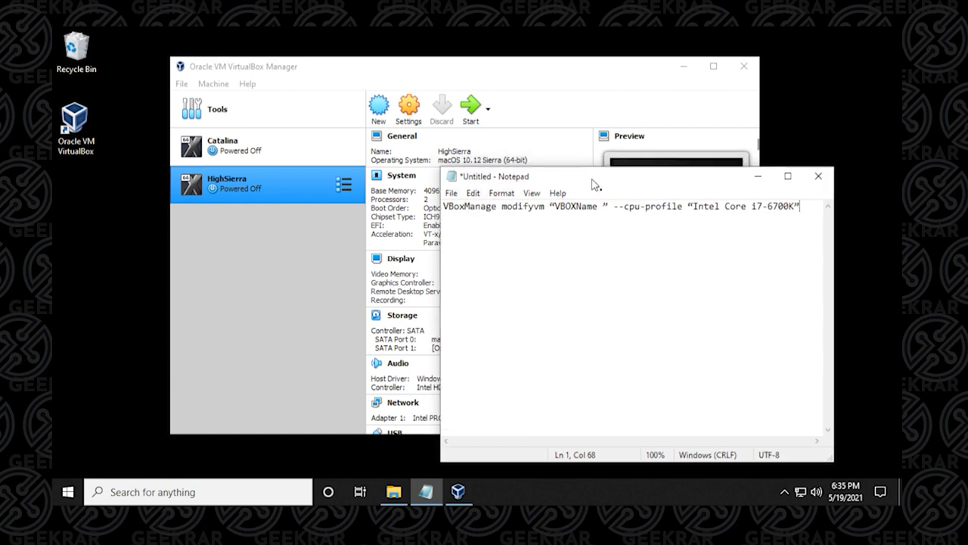
double_click(584, 206)
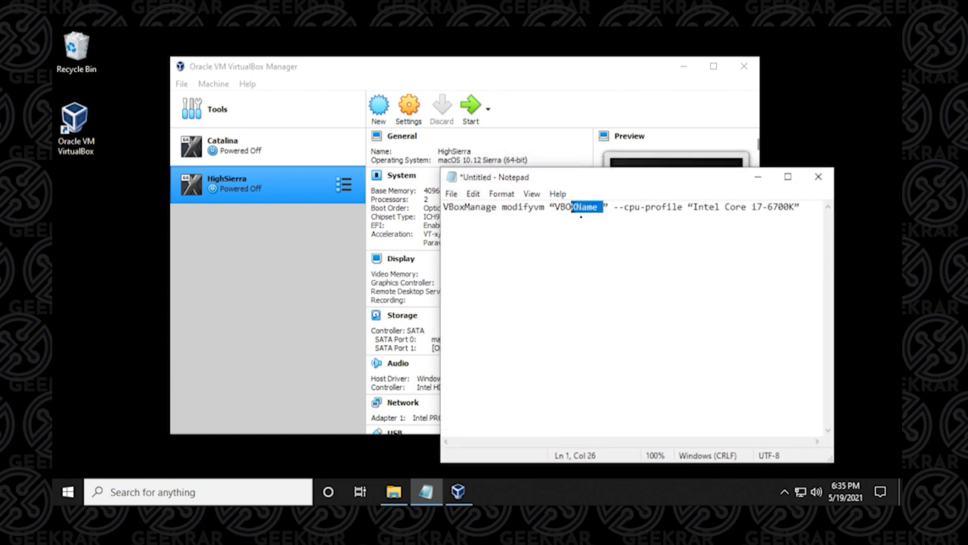
double_click(575, 206)
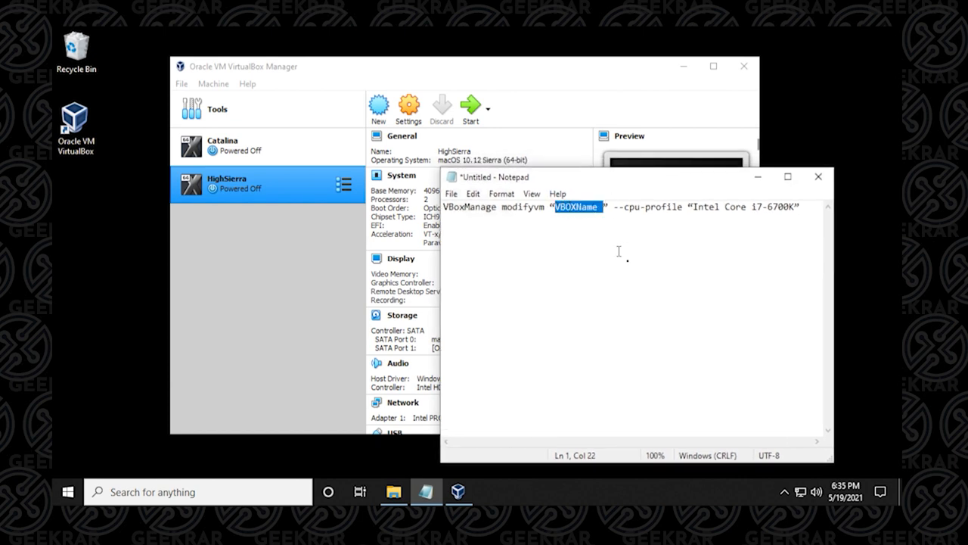
text(HighSierr)
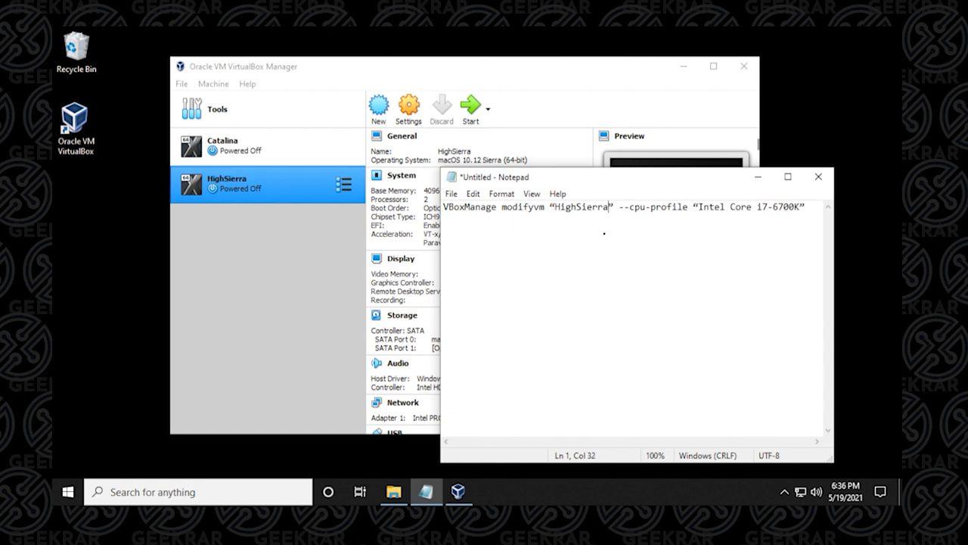
mouse_move(557, 215)
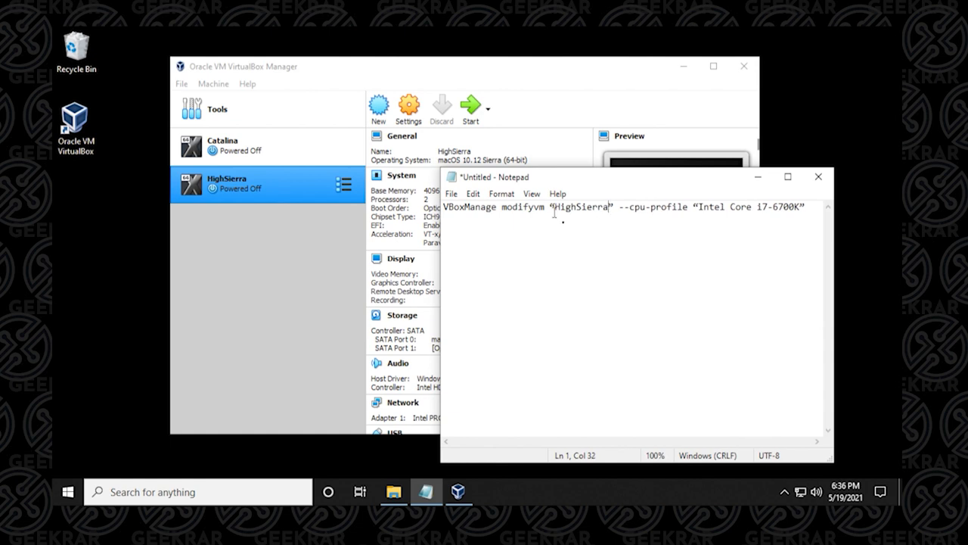
mouse_move(621, 215)
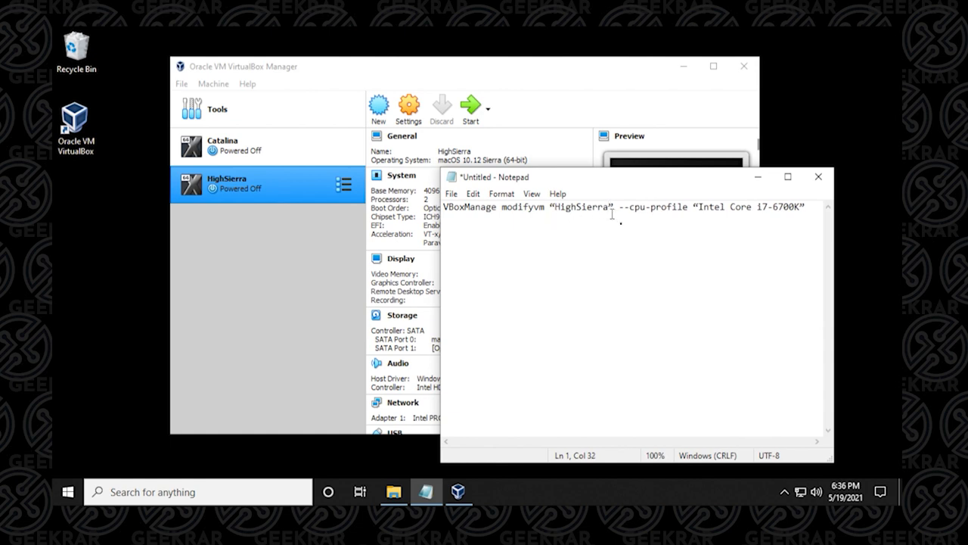
mouse_move(788, 176)
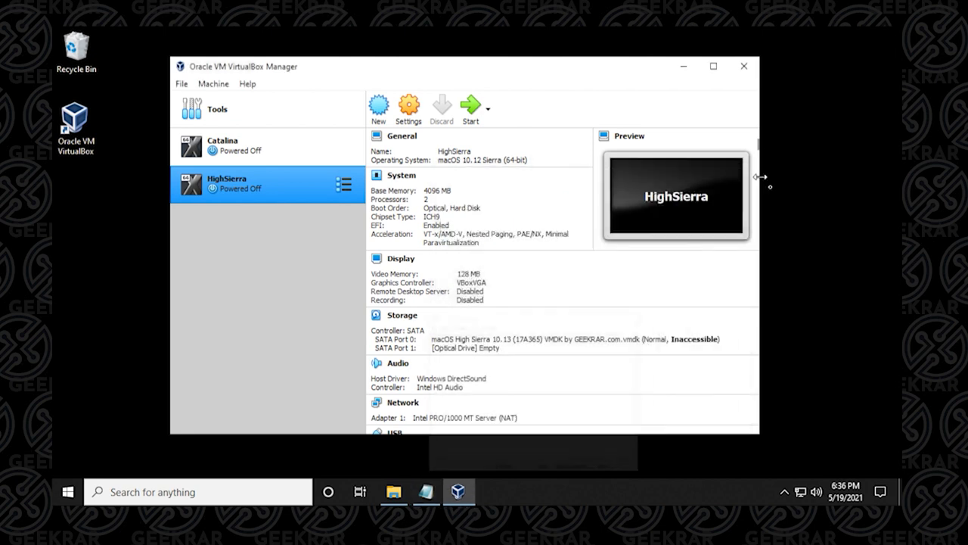
Browse from Local Disk (C:) into Program Files\Oracle\VirtualBox and review its contents.
click(181, 83)
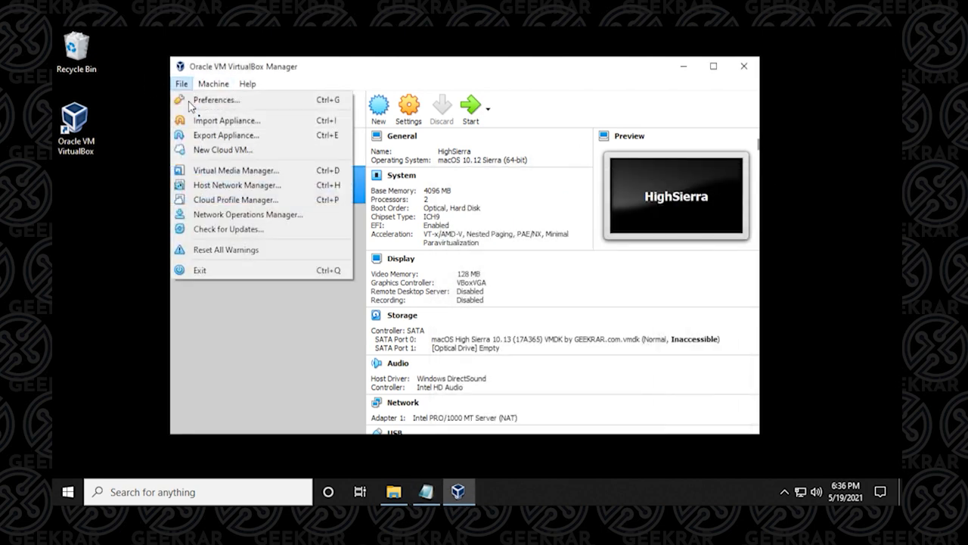
click(393, 492)
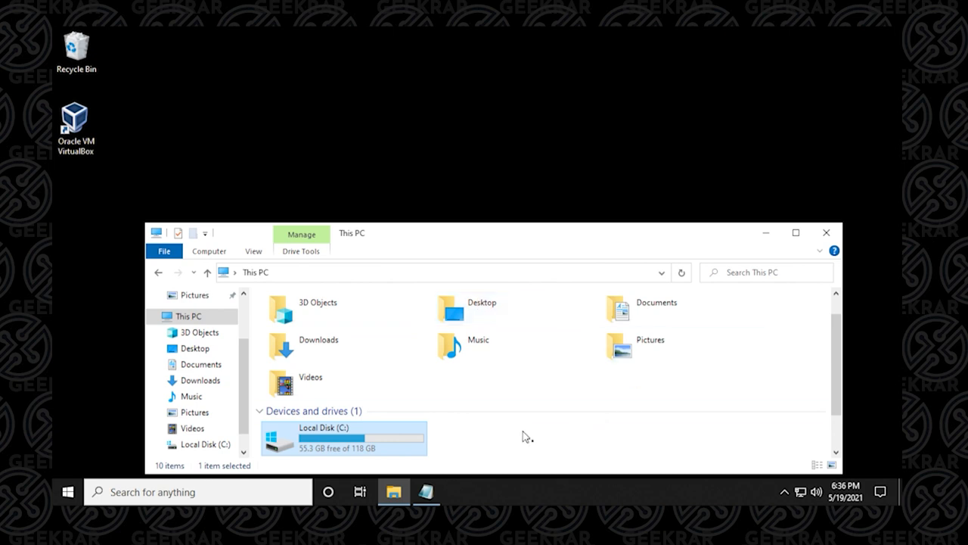
double_click(342, 437)
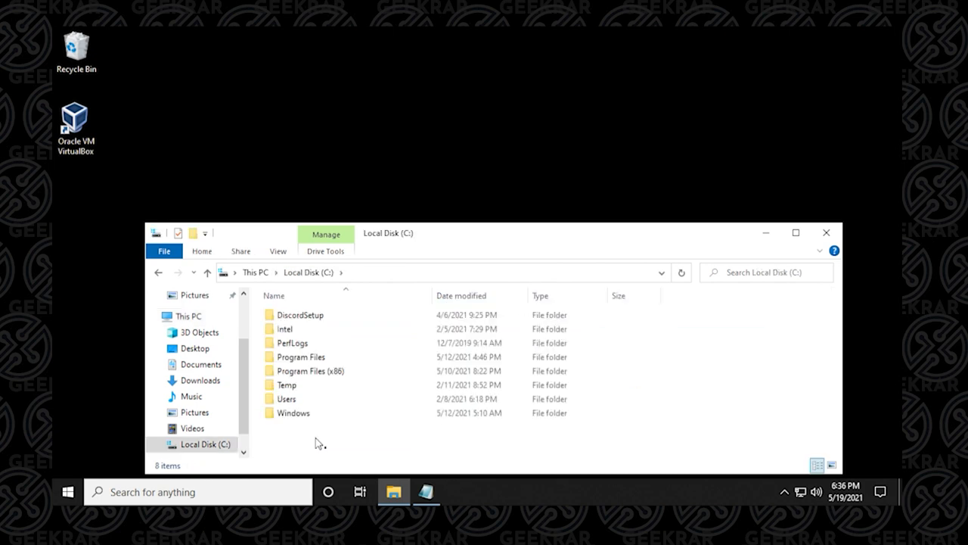
click(300, 357)
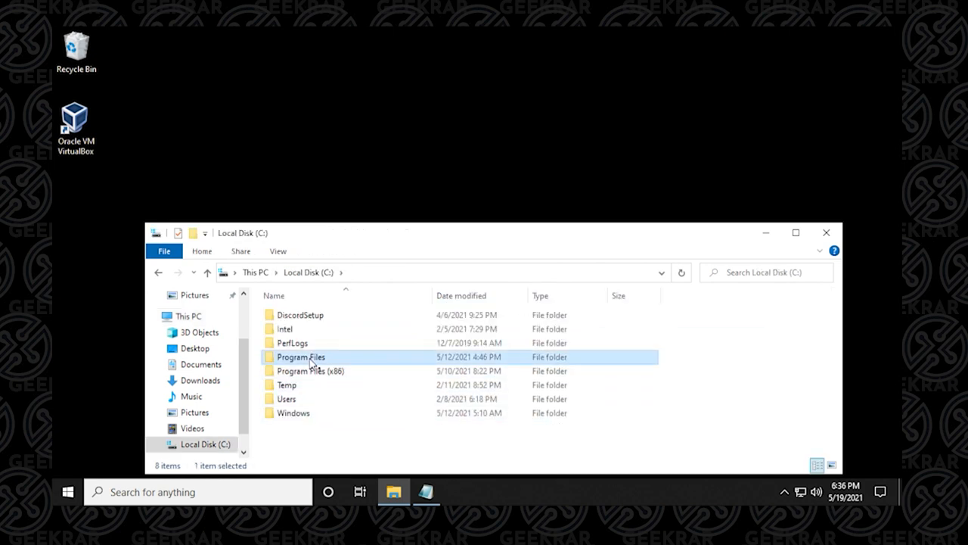
double_click(299, 357)
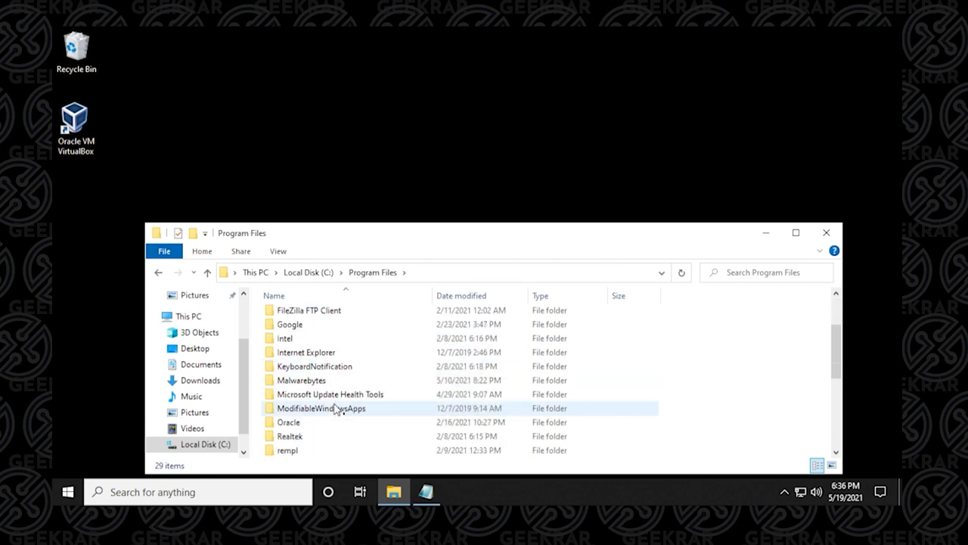
double_click(288, 421)
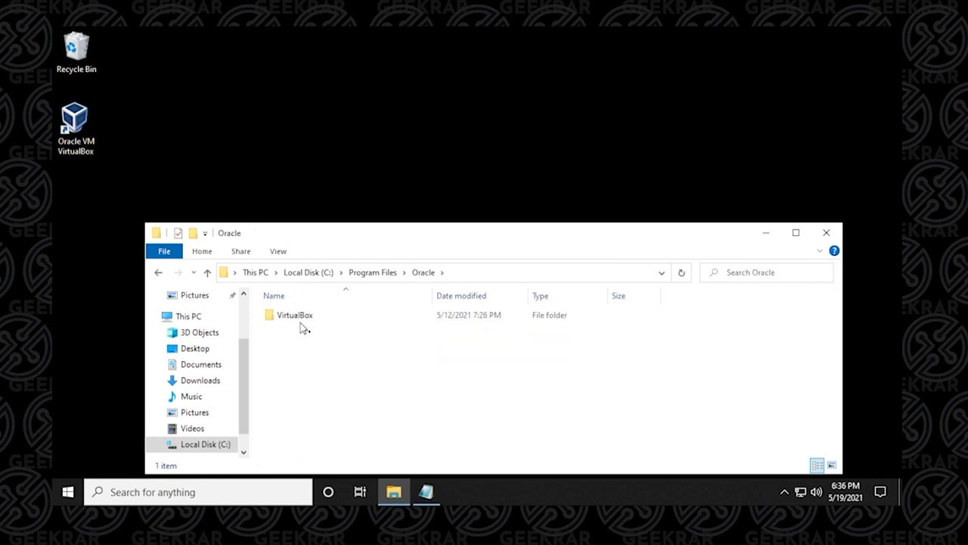
double_click(294, 315)
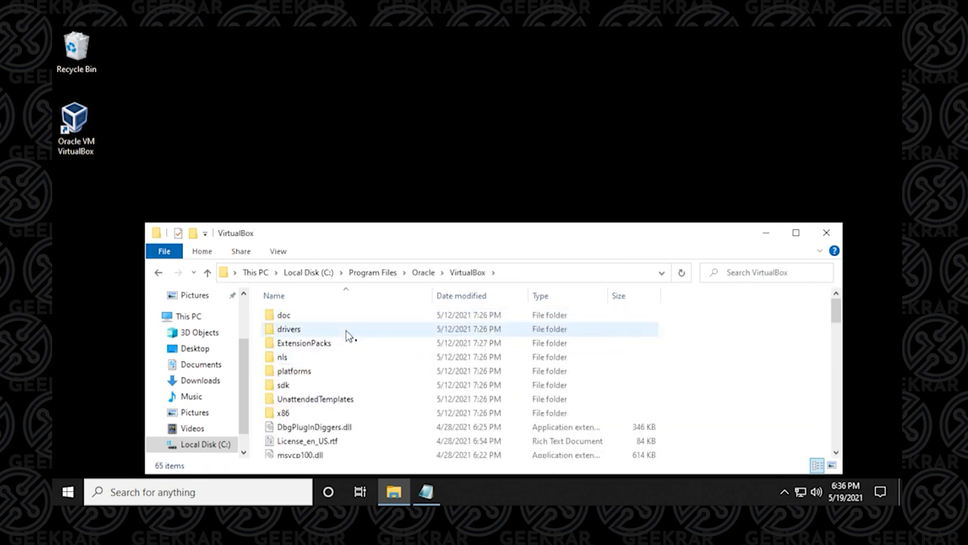
scroll(down, 3)
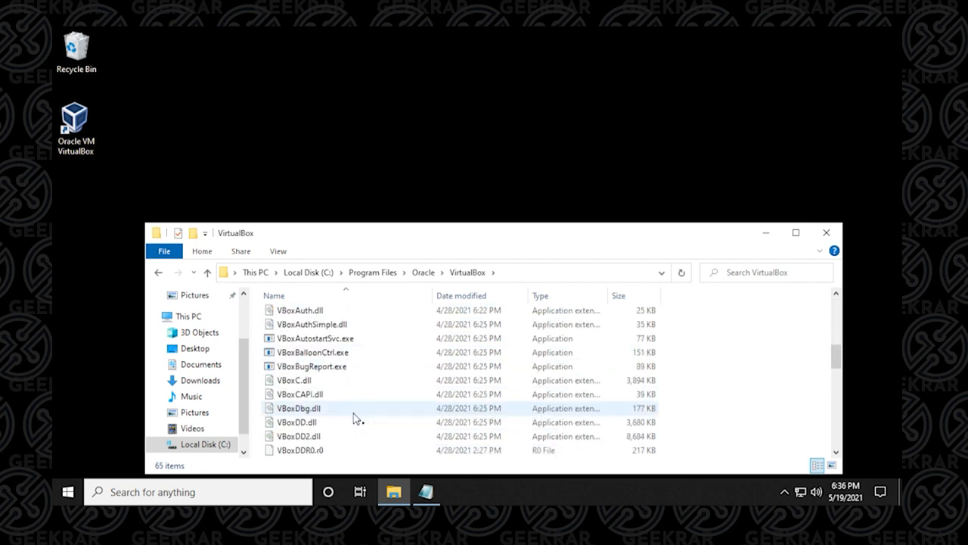
scroll(up, 3)
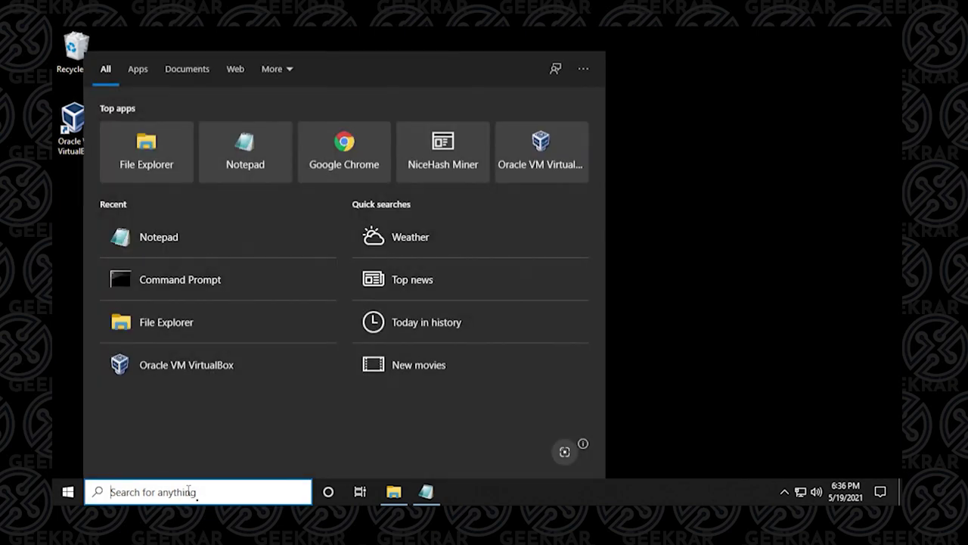
Start Command Prompt and cd to "C:\Program Files\Oracle\VirtualBox\".
click(180, 279)
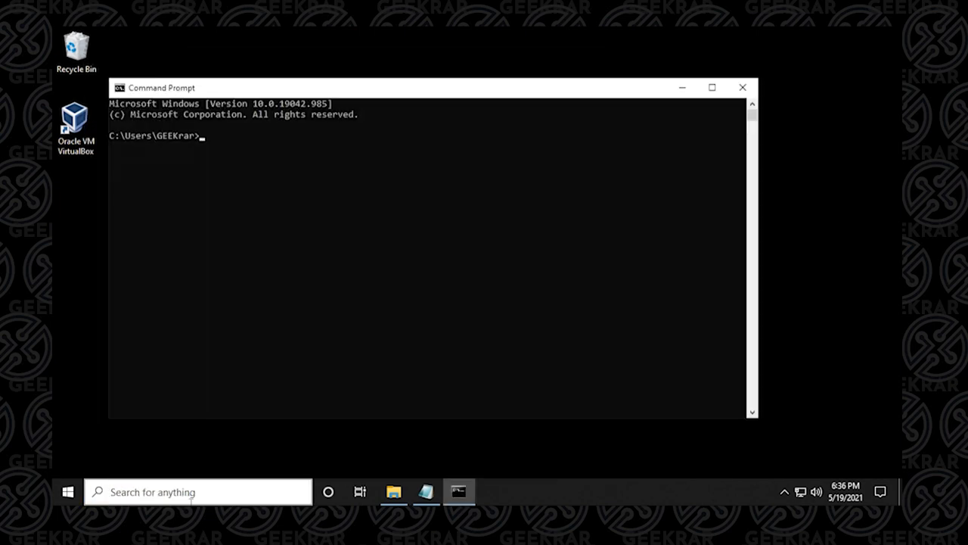
mouse_move(899, 393)
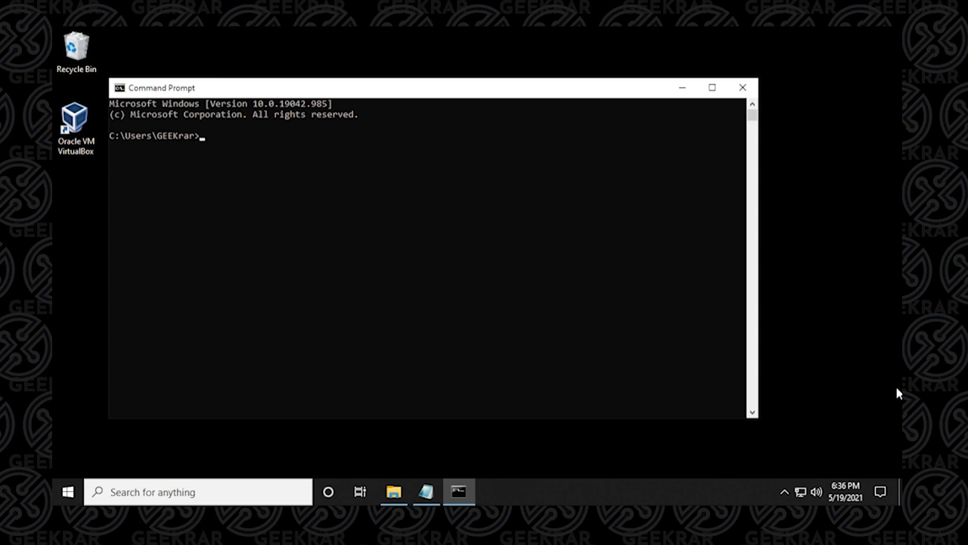
mouse_move(471, 98)
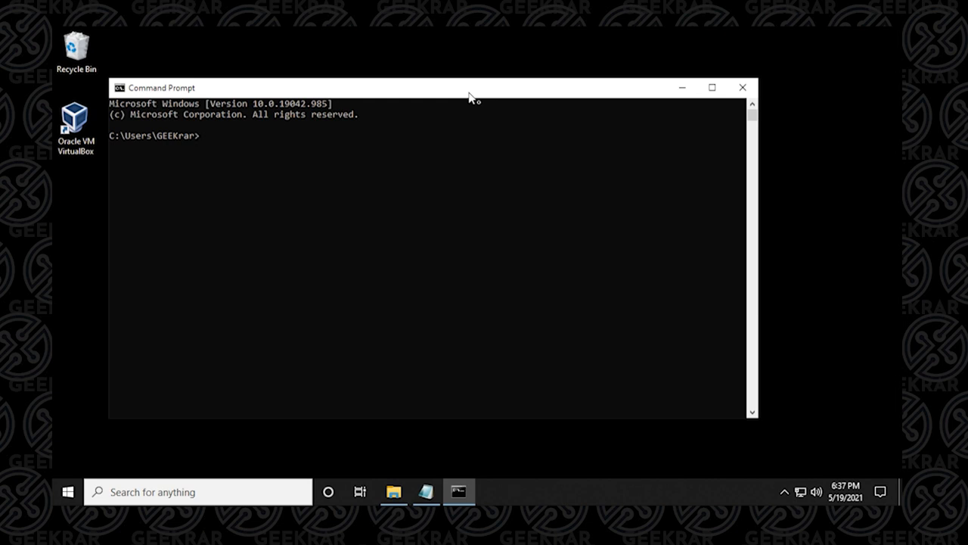
text(cd)
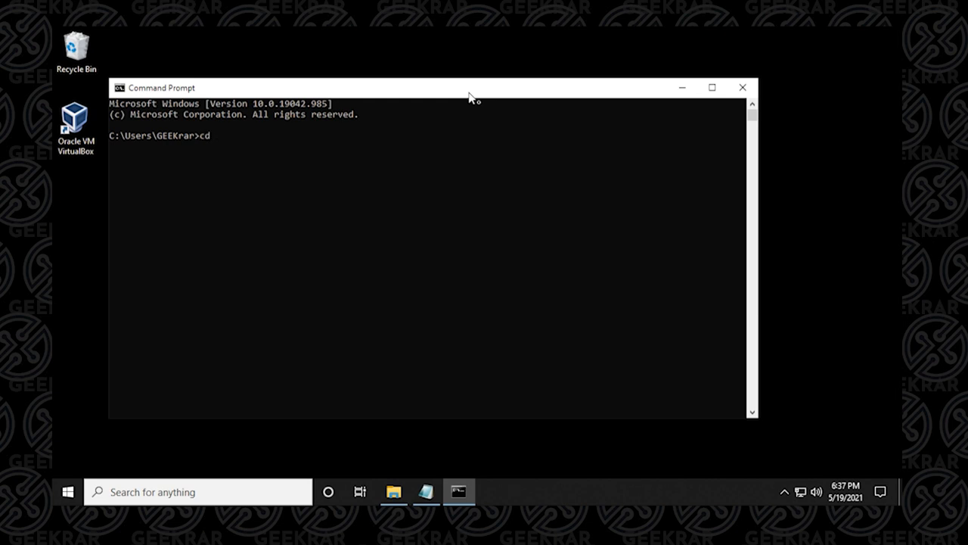
text("C:\Program Files\Oracle\VirtualBox\")
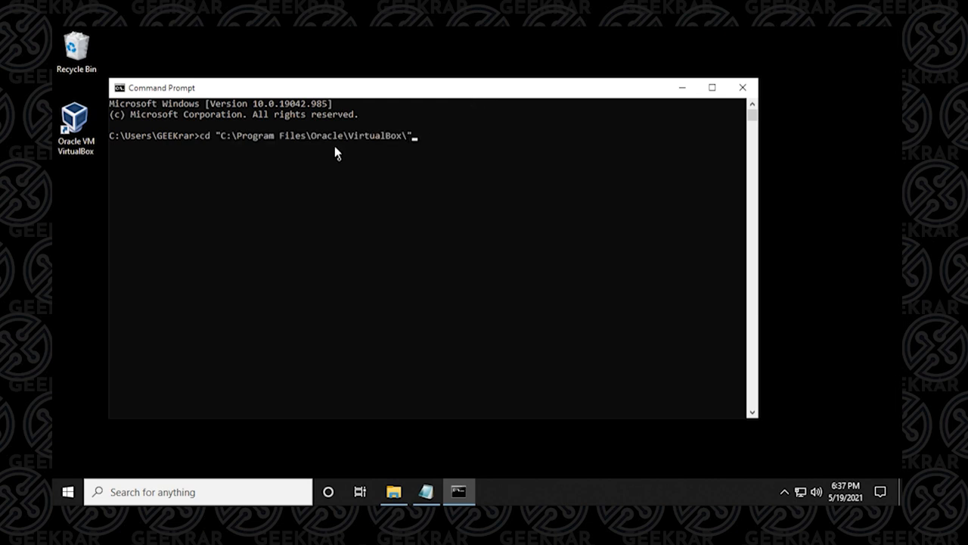
mouse_move(224, 145)
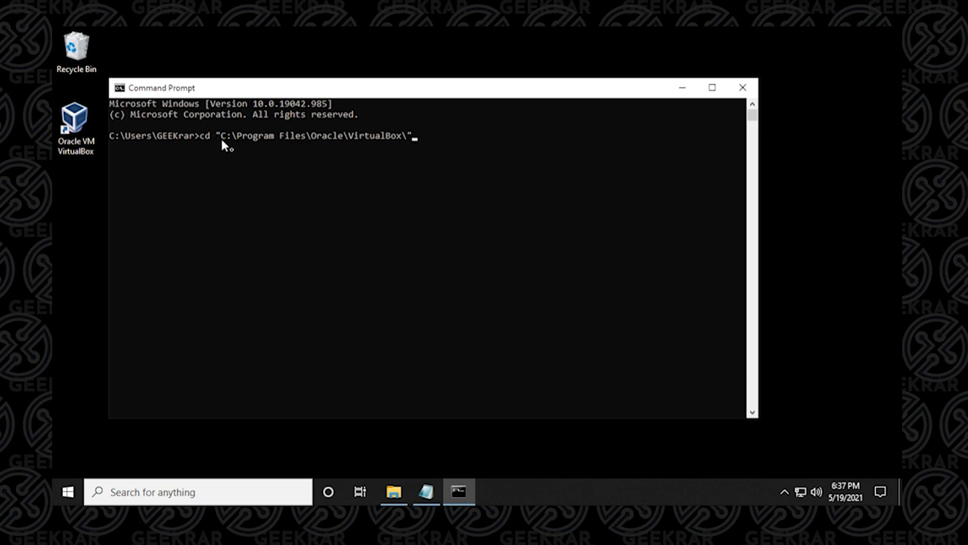
mouse_move(412, 148)
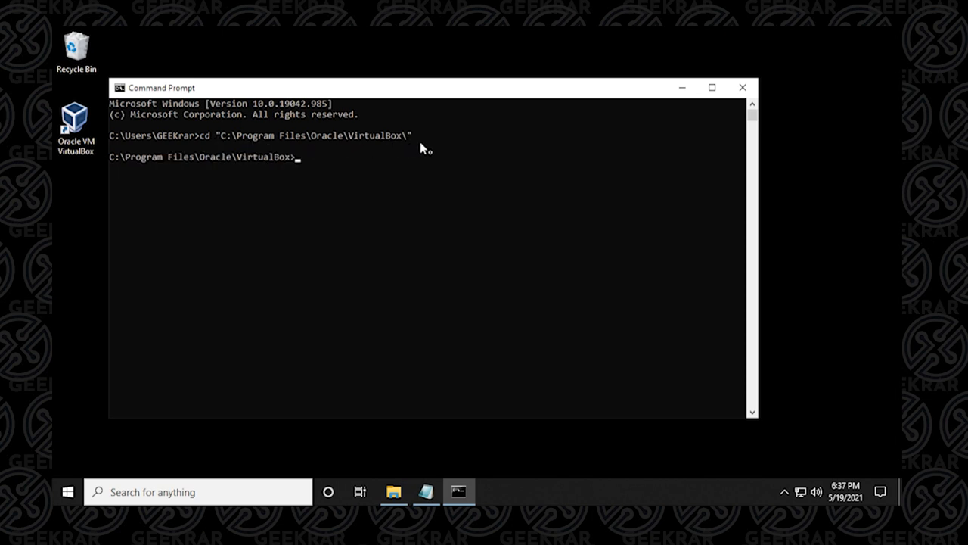
mouse_move(271, 183)
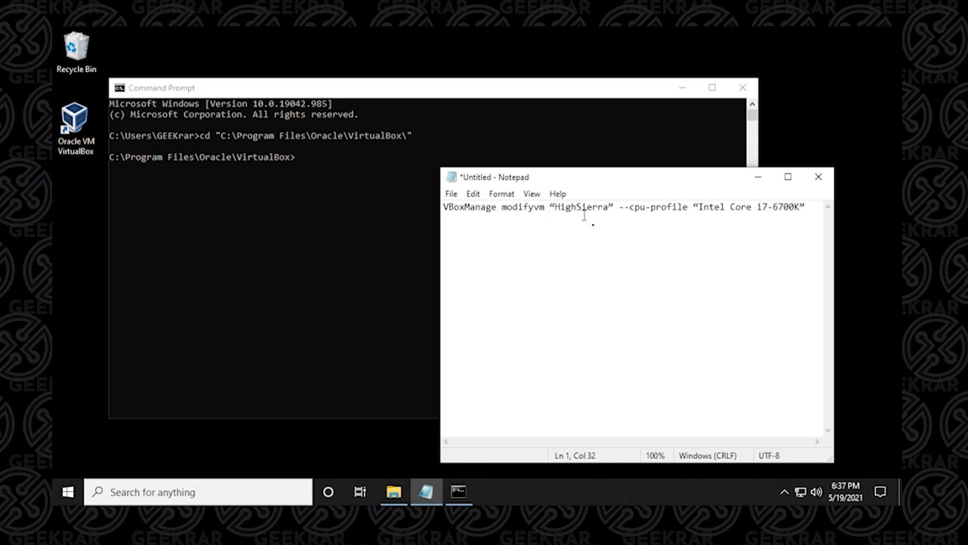
mouse_move(608, 215)
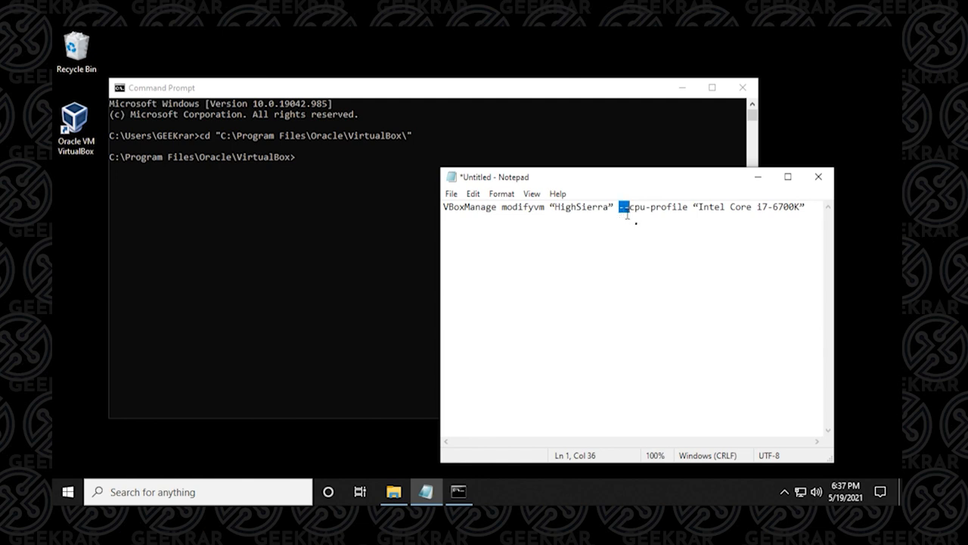
mouse_move(808, 207)
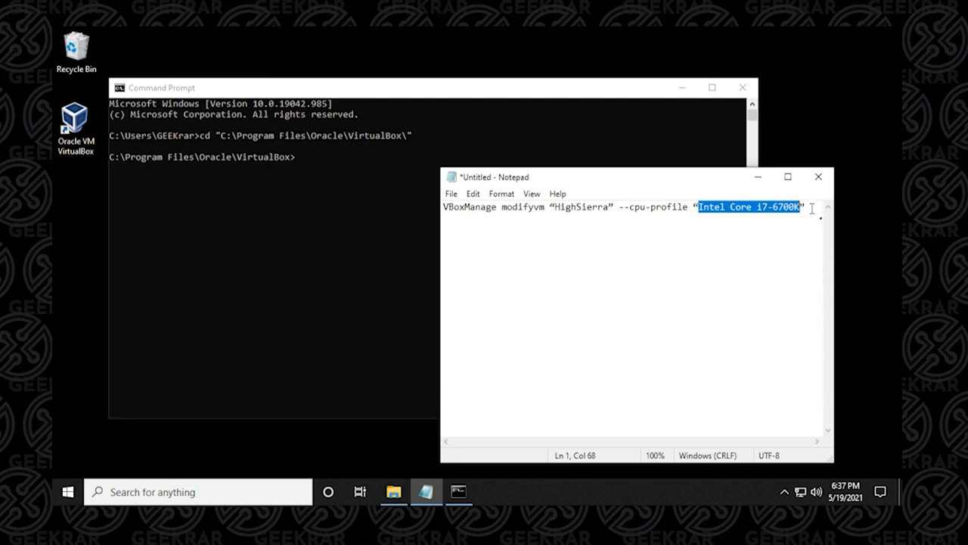
click(805, 206)
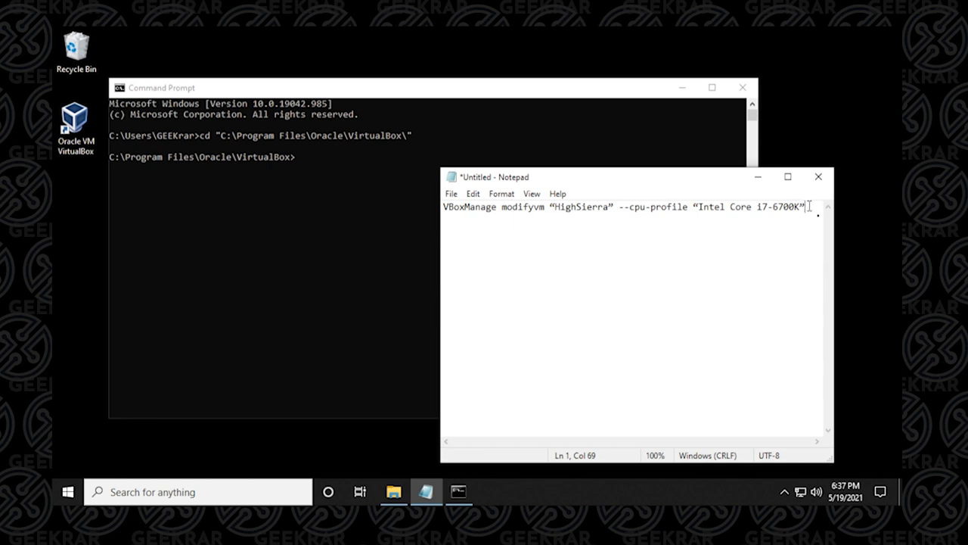
Run VBoxManage modifyvm HighSierra --cpu-profile 'Intel Core i7-6700K', then close Notepad without saving.
key(ctrl+a)
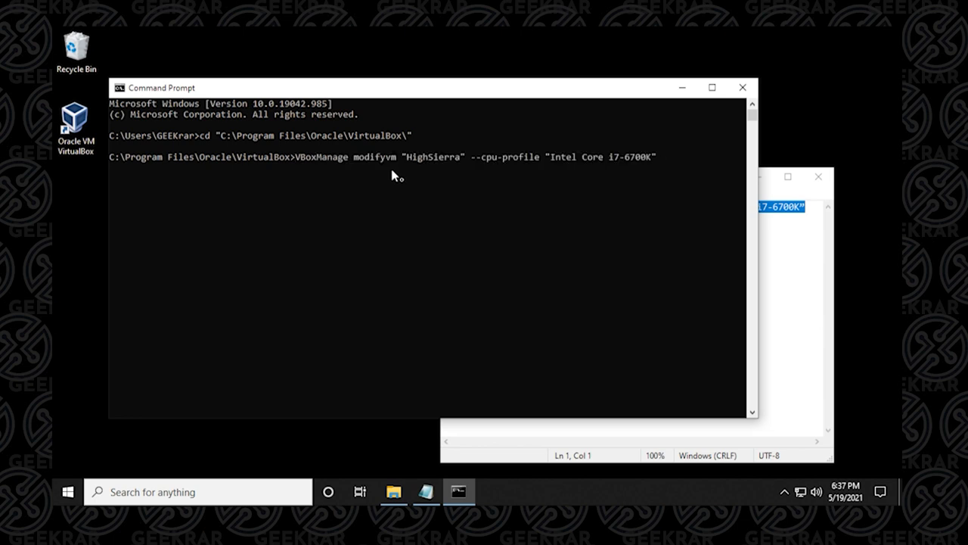
key(Return)
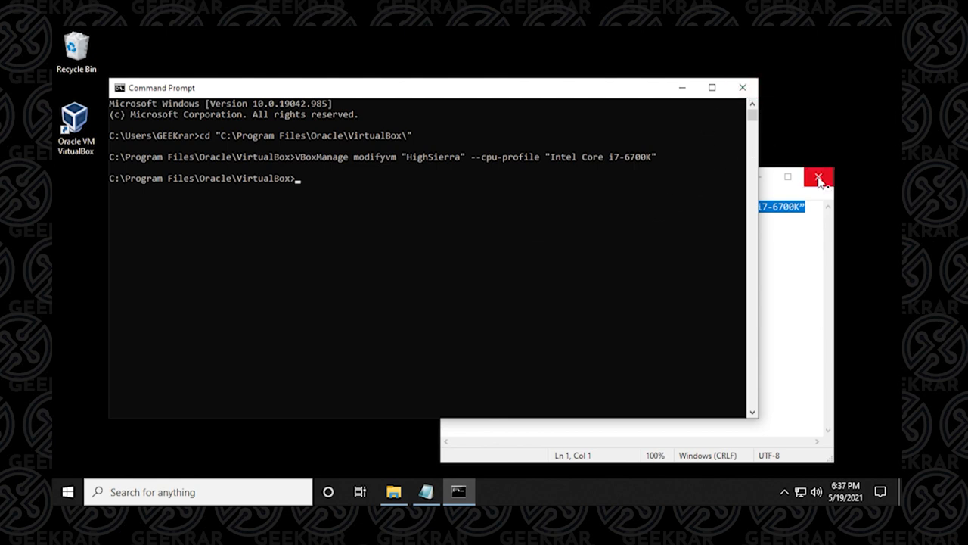
click(819, 177)
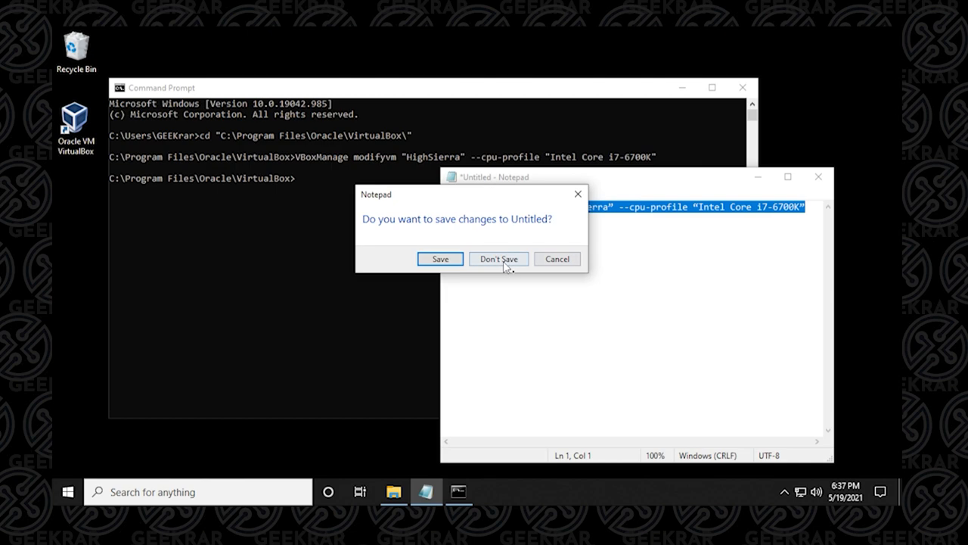
click(499, 259)
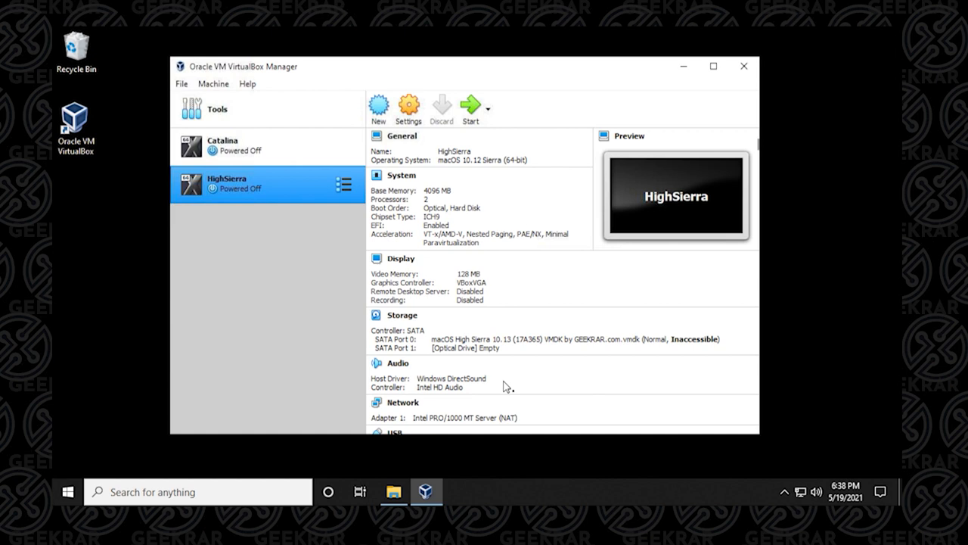